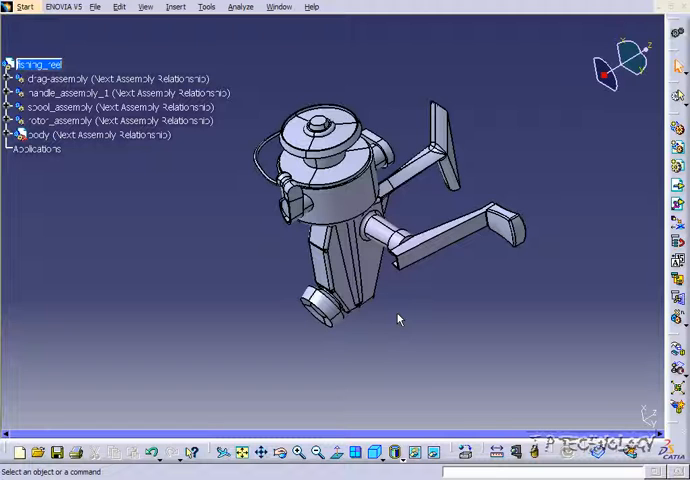
mouse_move(248, 228)
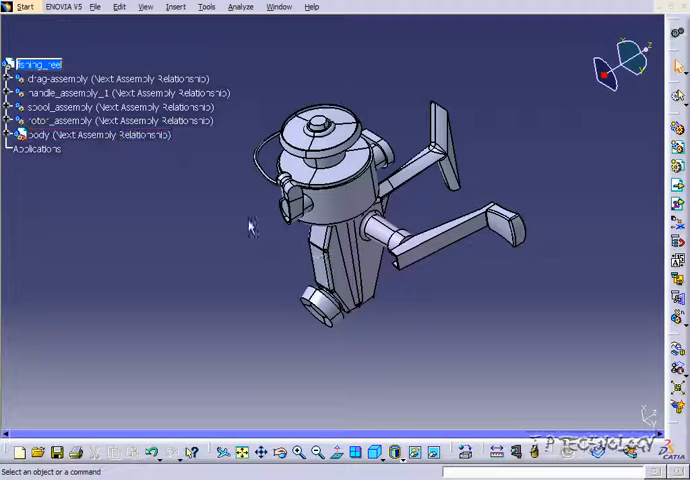
mouse_move(149, 210)
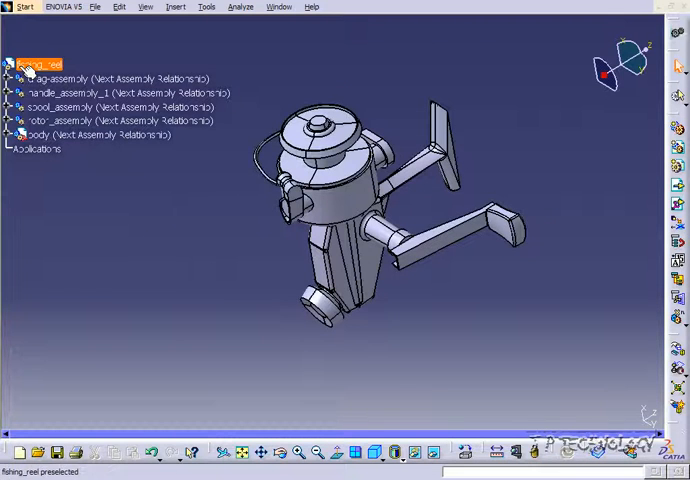
Expand drag-assembly and drag_knob in the tree, selecting drag_knob's xy plane.
left_click(45, 135)
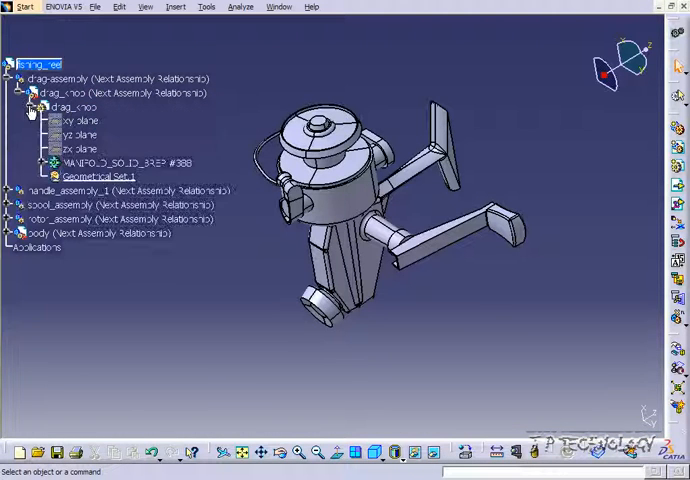
mouse_move(76, 120)
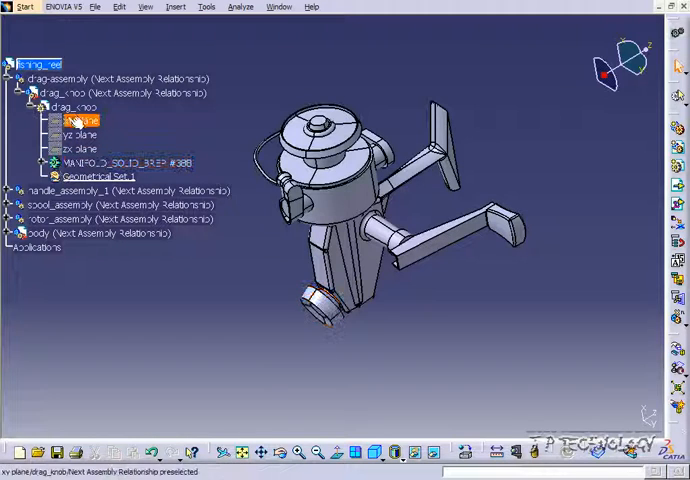
left_click(115, 273)
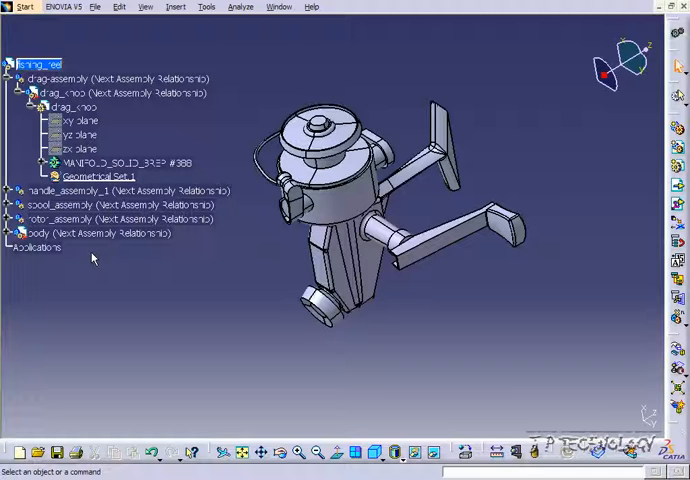
mouse_move(246, 284)
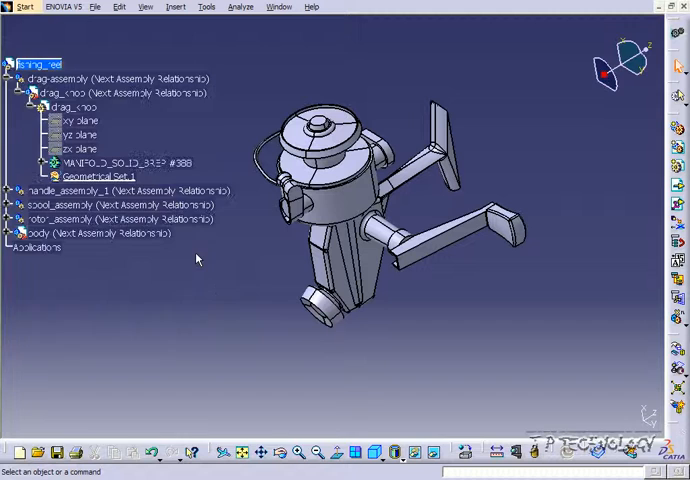
left_click(68, 148)
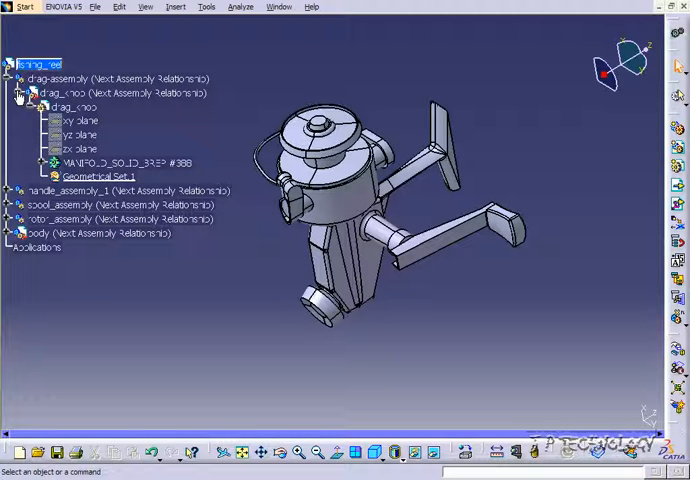
Activate the specification tree via a branch line so the reel geometry dims.
left_click(24, 92)
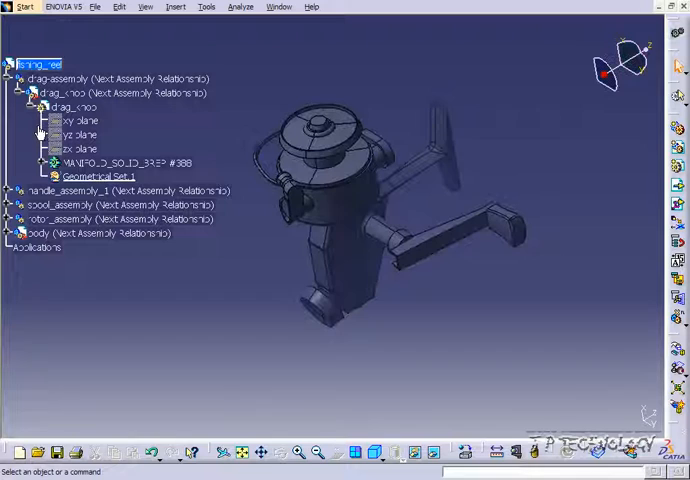
mouse_move(357, 94)
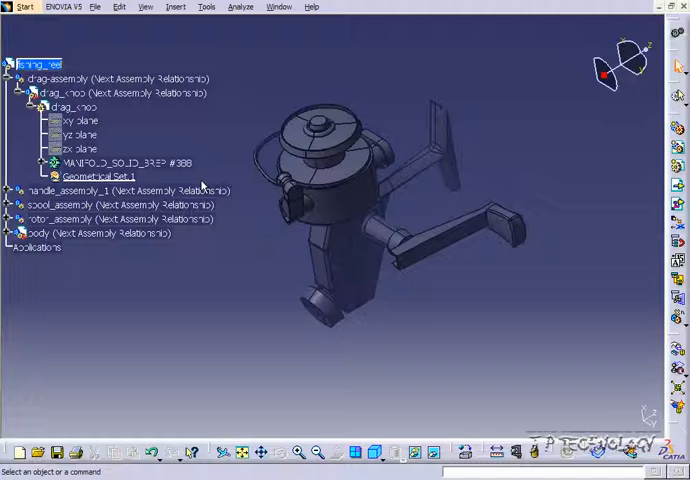
left_click(95, 176)
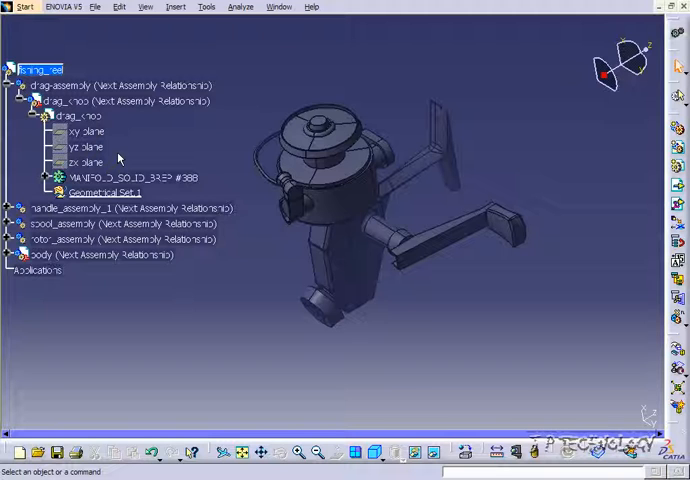
Zoom the specification tree larger and select drag_knob's yz plane.
left_click(85, 146)
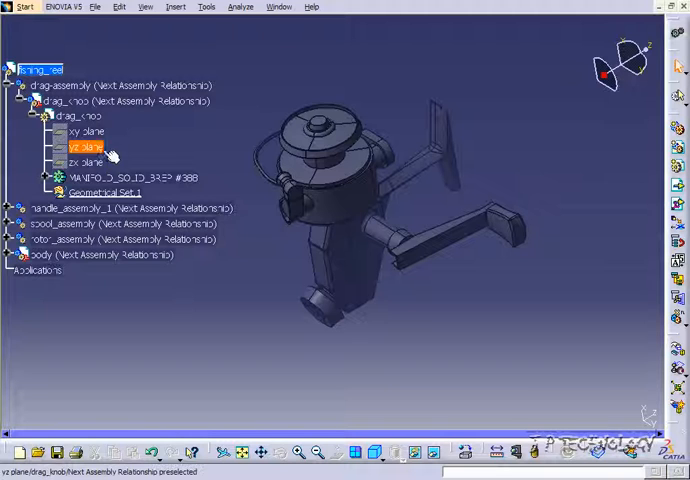